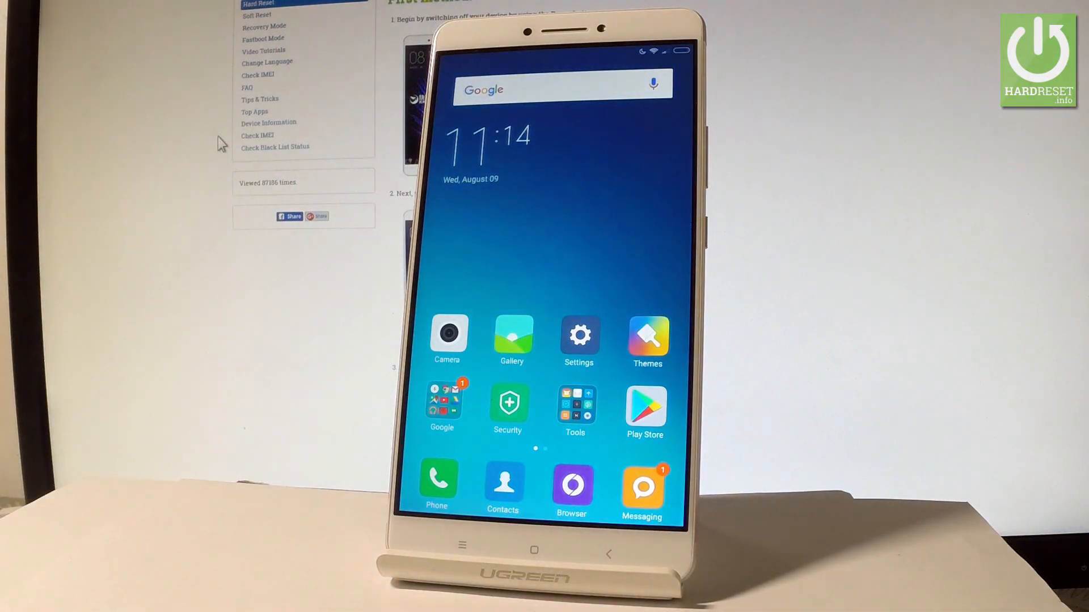
Step: Go from the home screen into Settings and down to the Do not disturb page
left_click(579, 335)
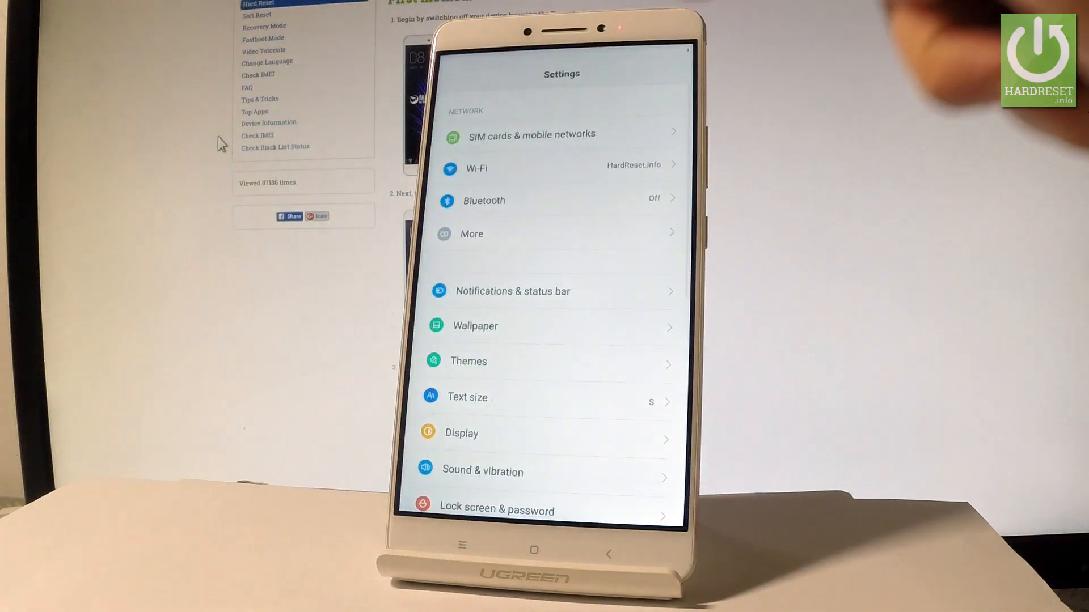
scroll("down", 3)
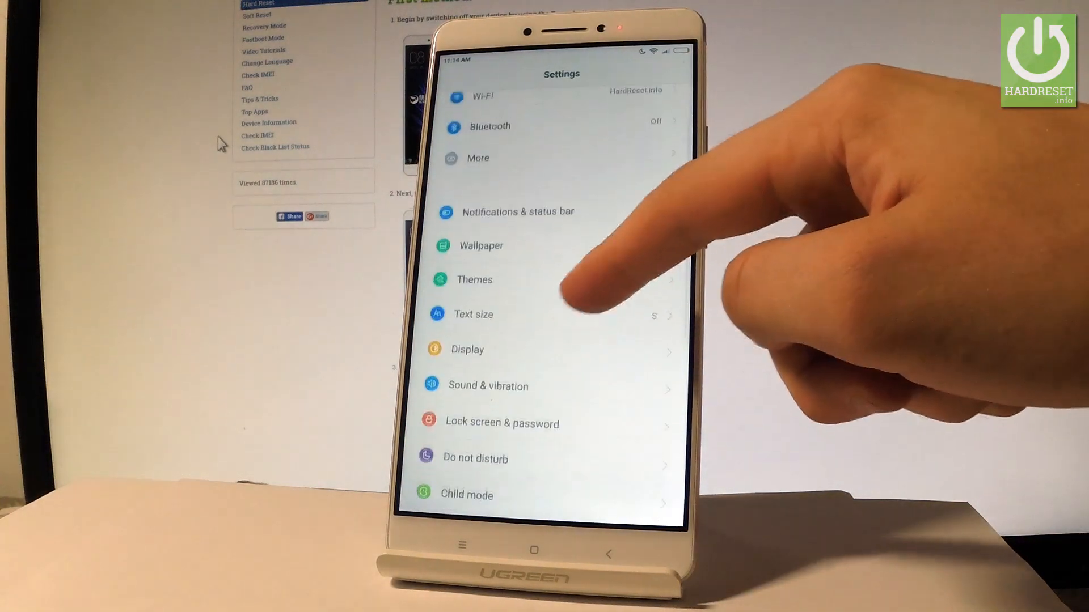
scroll("down", 3)
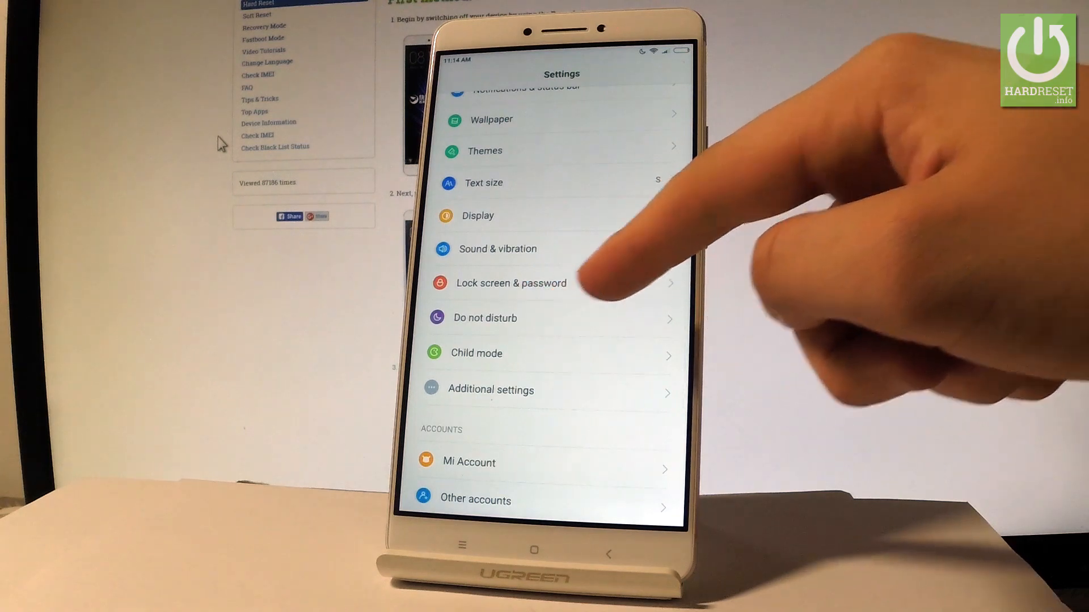
left_click(484, 318)
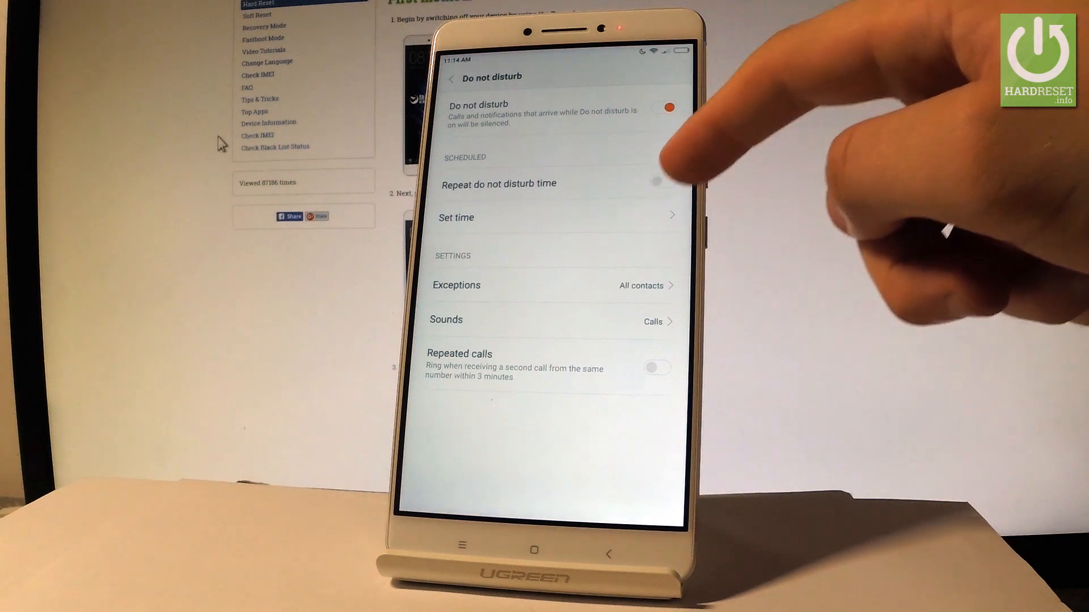
Step: View the Exceptions list (All, All contacts, Favorites, Custom) with All contacts selected
left_click(658, 182)
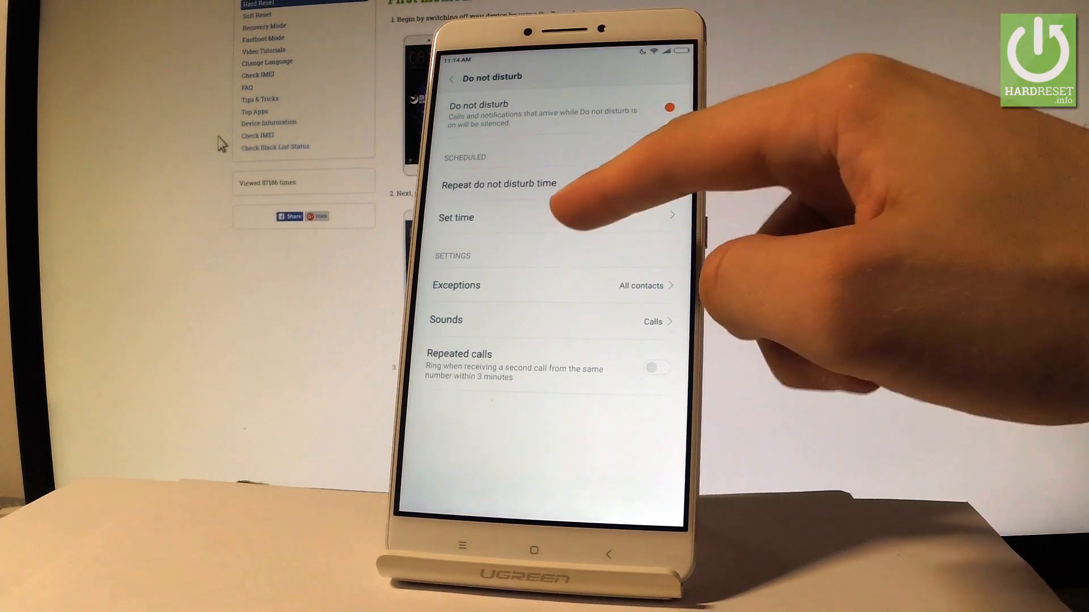
left_click(456, 218)
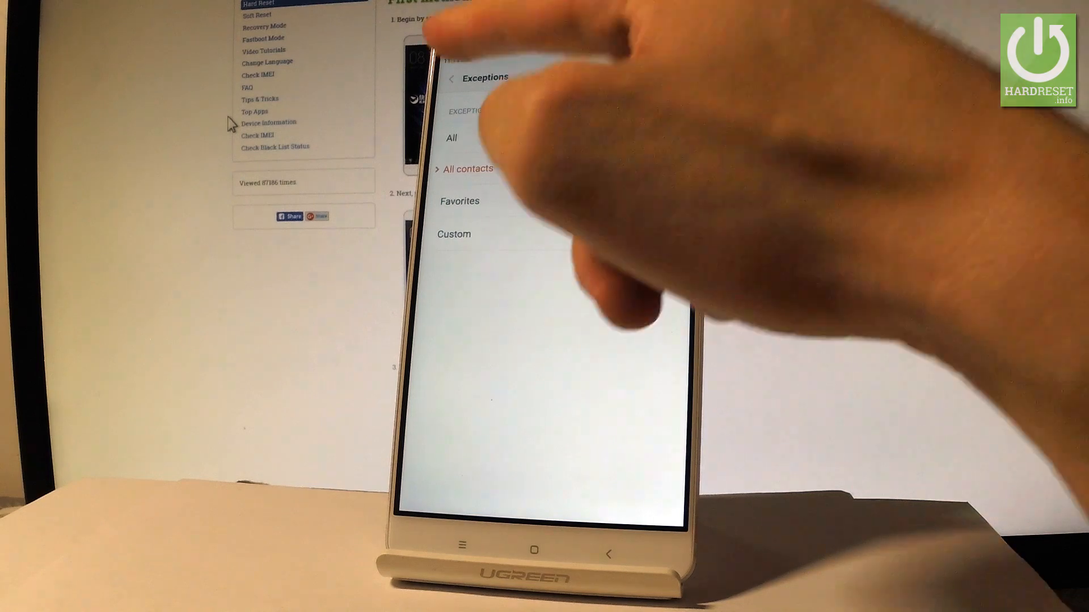
Step: Back on Do not disturb, turn Repeat do not disturb time on and switch Do not disturb off
left_click(452, 77)
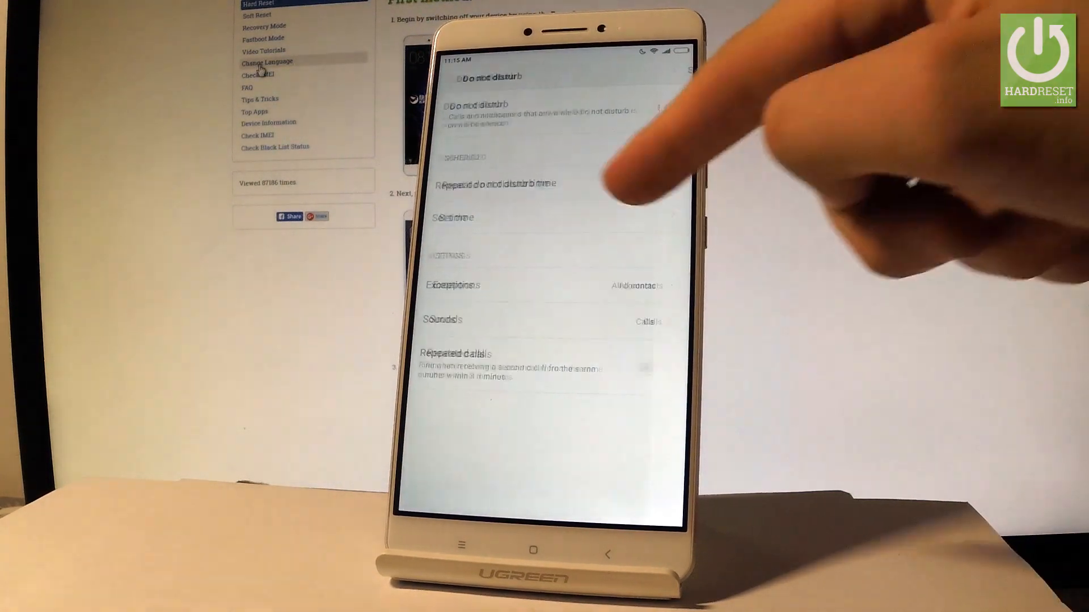
left_click(444, 320)
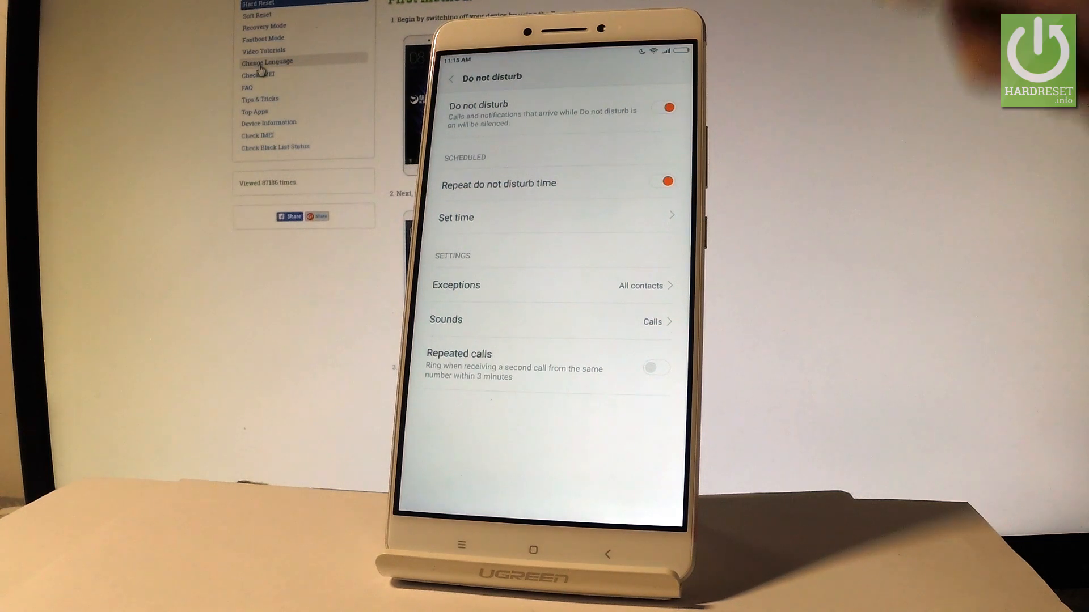
left_click(665, 107)
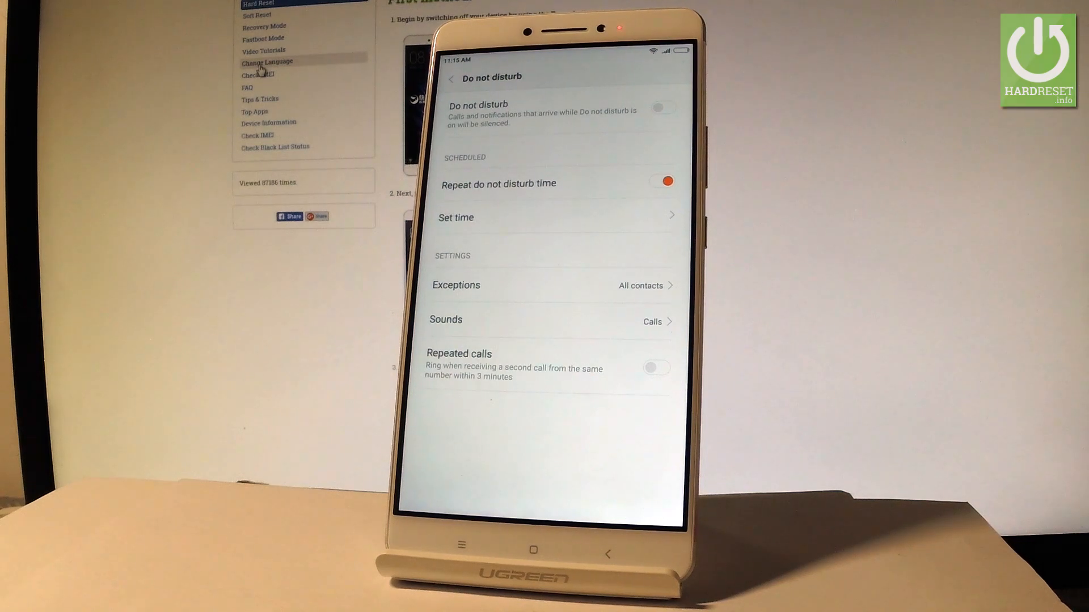